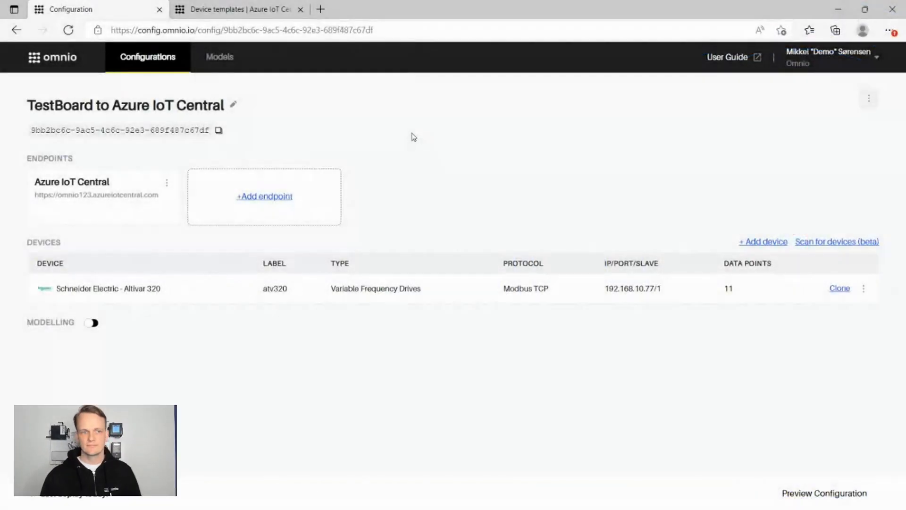
mouse_move(397, 95)
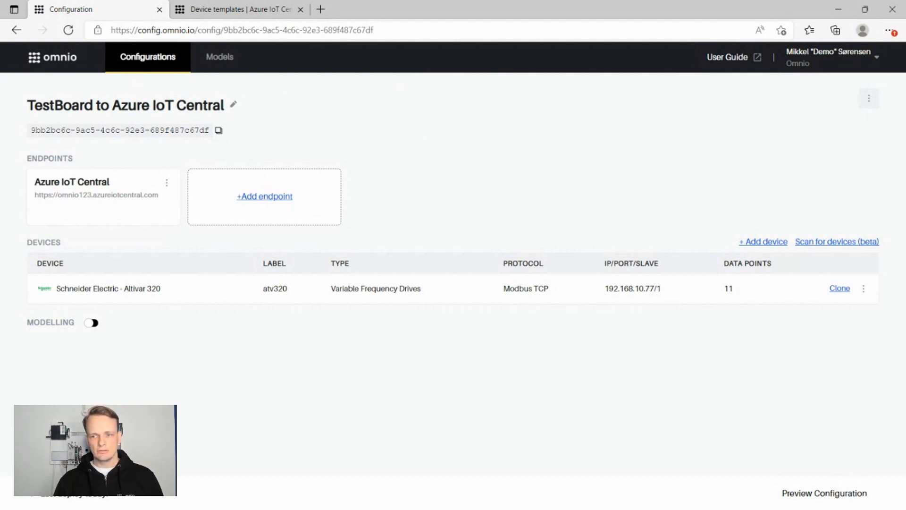
mouse_move(494, 167)
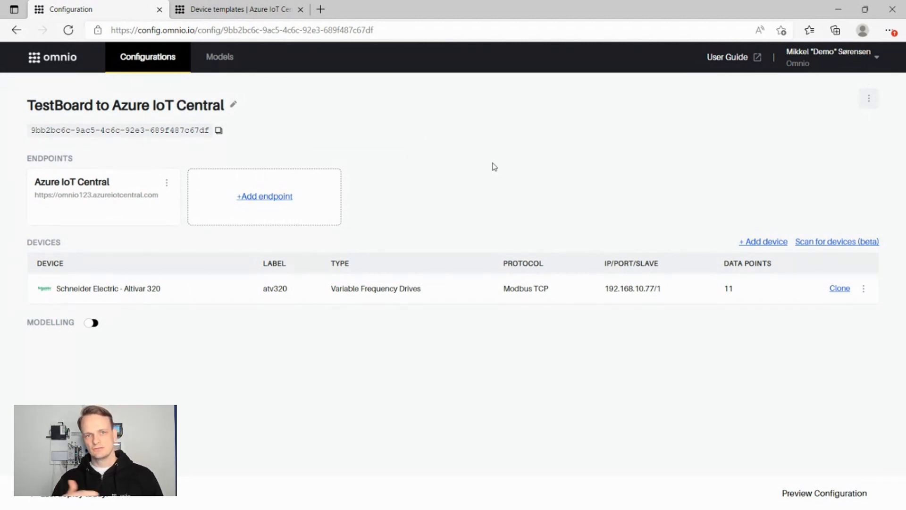
mouse_move(473, 167)
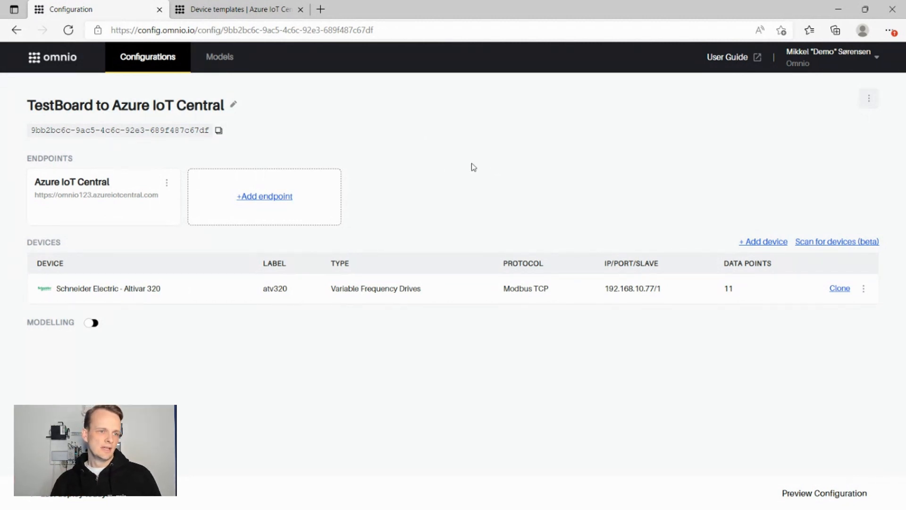
mouse_move(185, 183)
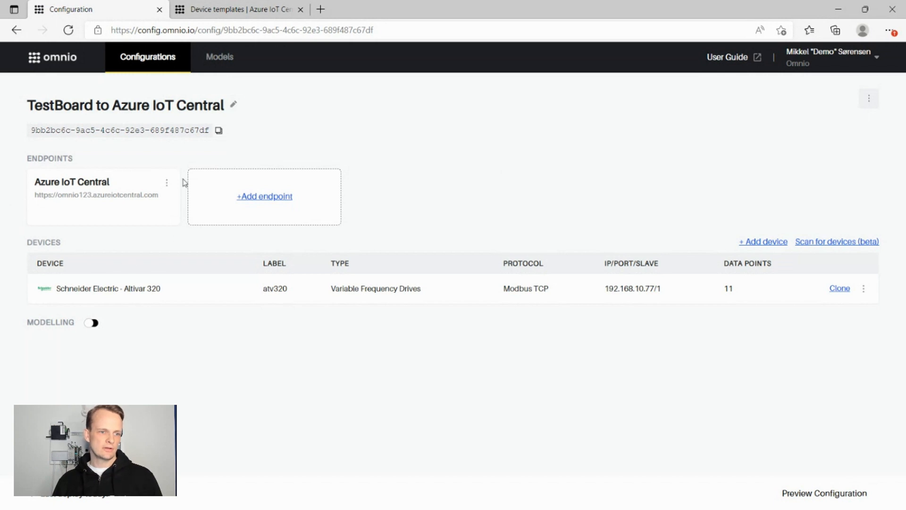
mouse_move(24, 218)
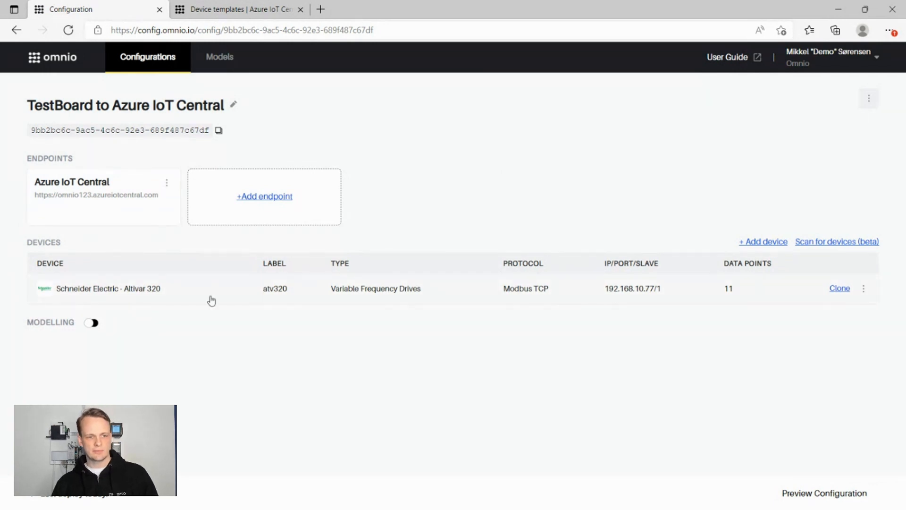
mouse_move(170, 287)
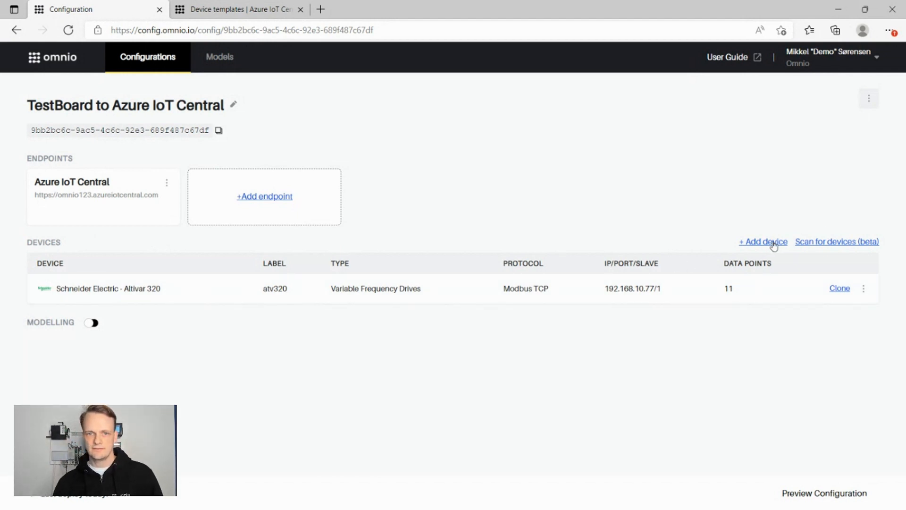
Add a new device choosing manufacturer IME, model D4-Le with Firmware 3.205+, and proceed to protocol settings
click(763, 241)
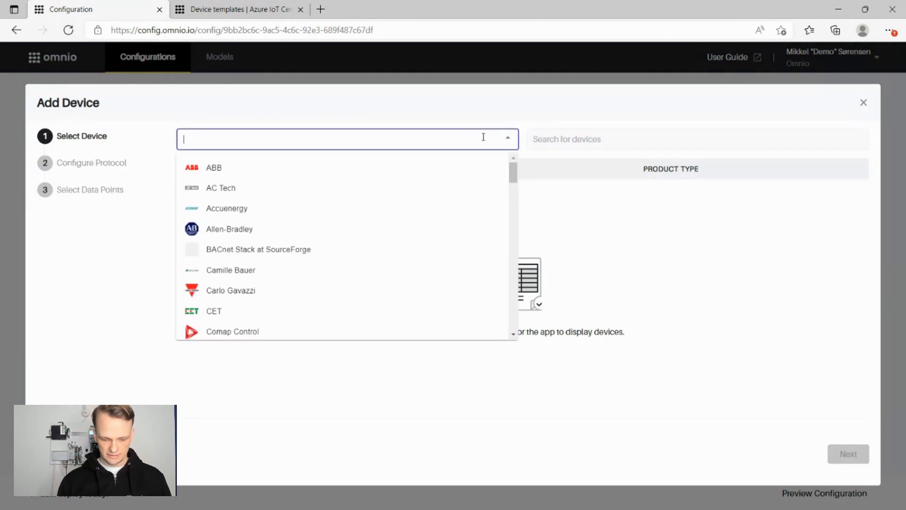
text(IME)
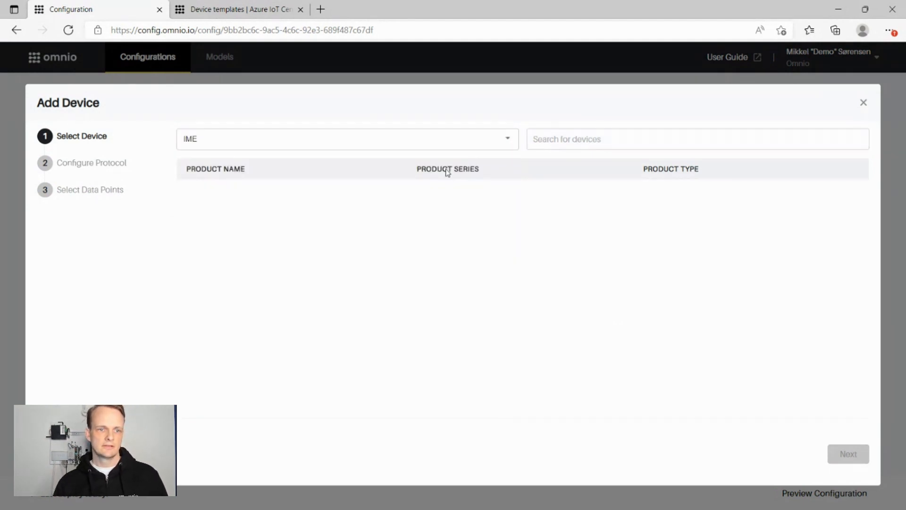
click(402, 375)
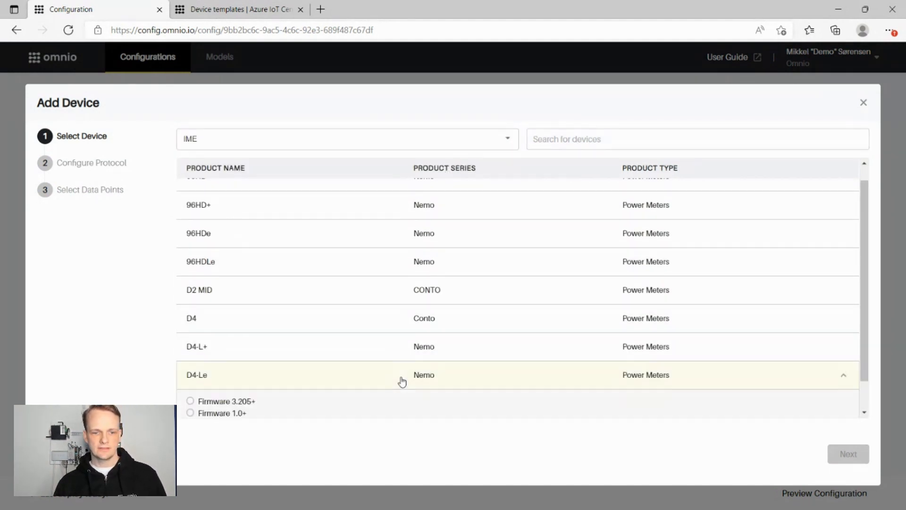
scroll(down, 3)
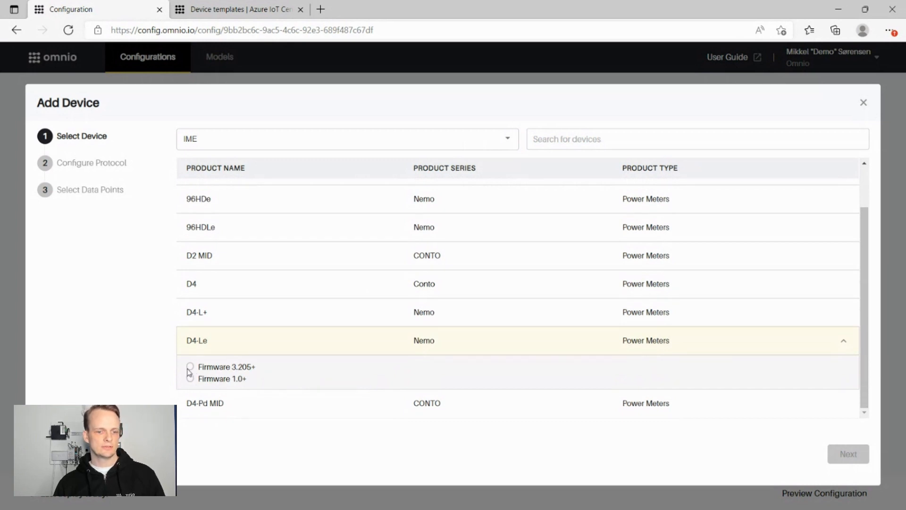
click(189, 367)
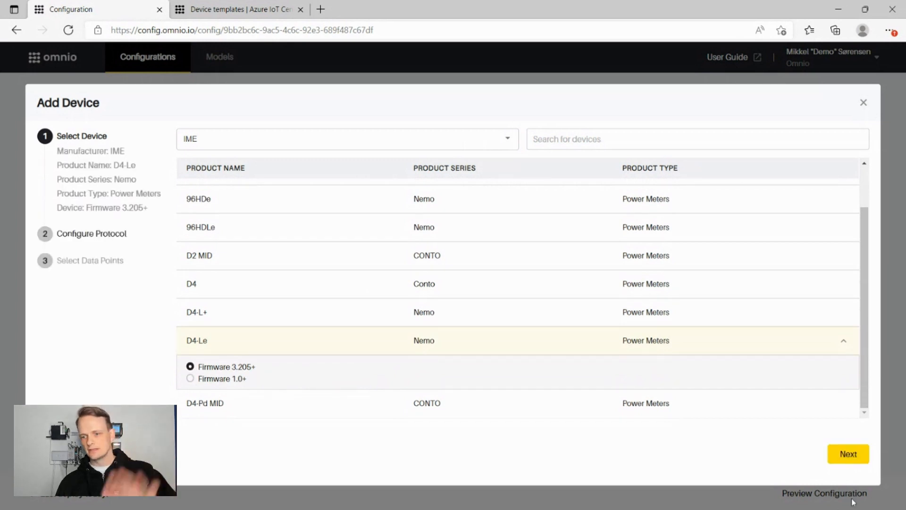
click(848, 454)
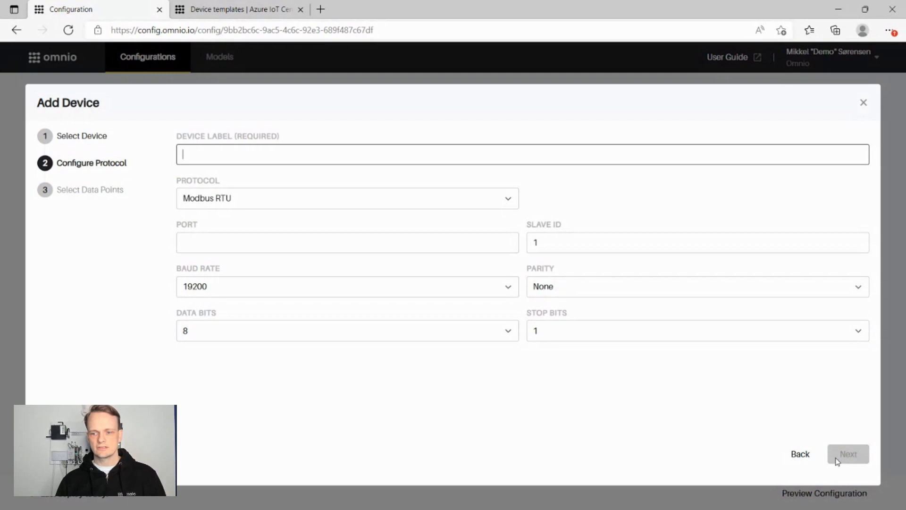
Label the device ime on Modbus TCP at IP 192.168.10.77 with slave ID 5, and proceed to data points
click(346, 199)
text(ime)
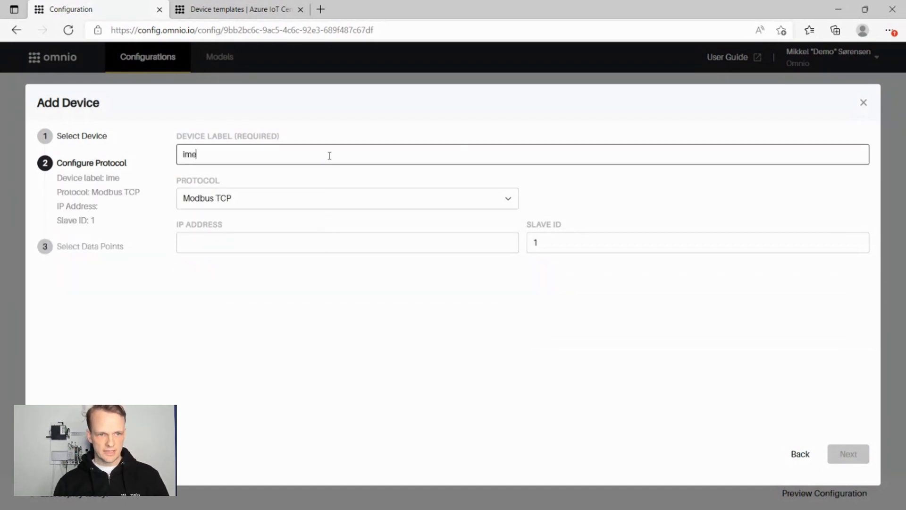
click(347, 242)
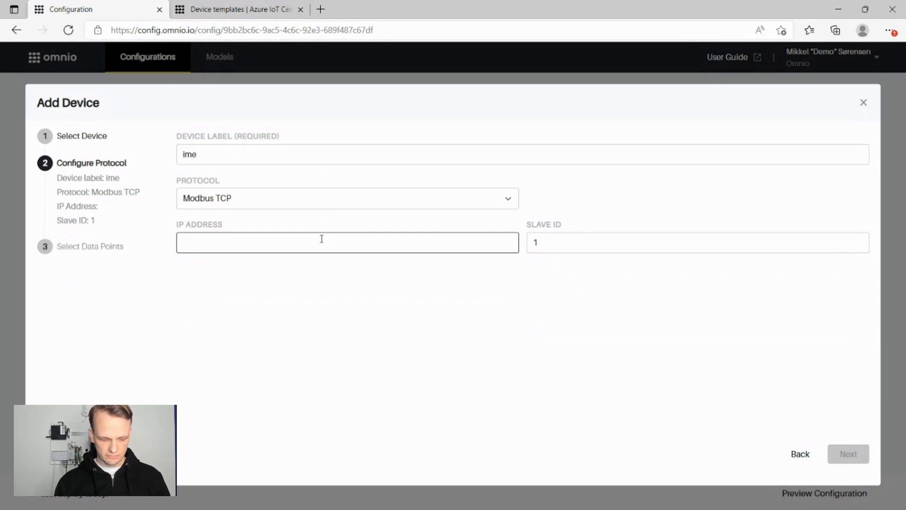
text(192.168.10.77)
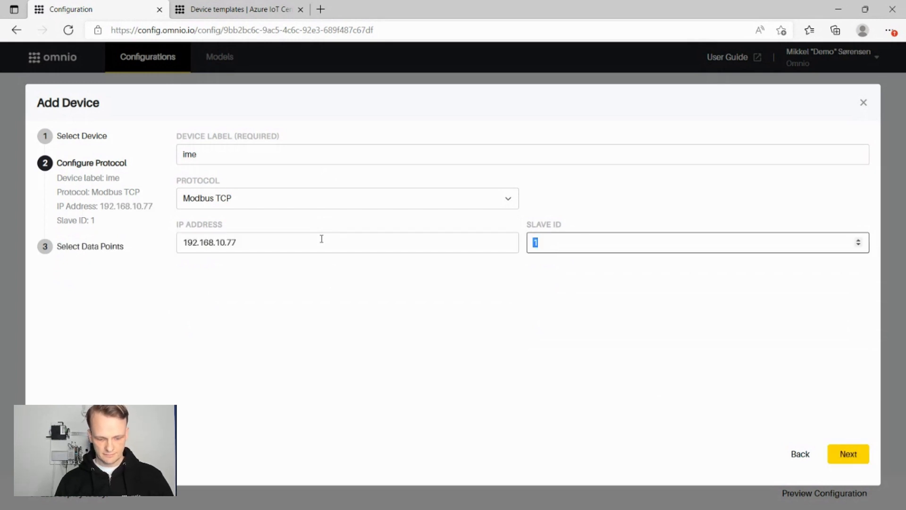
text(5)
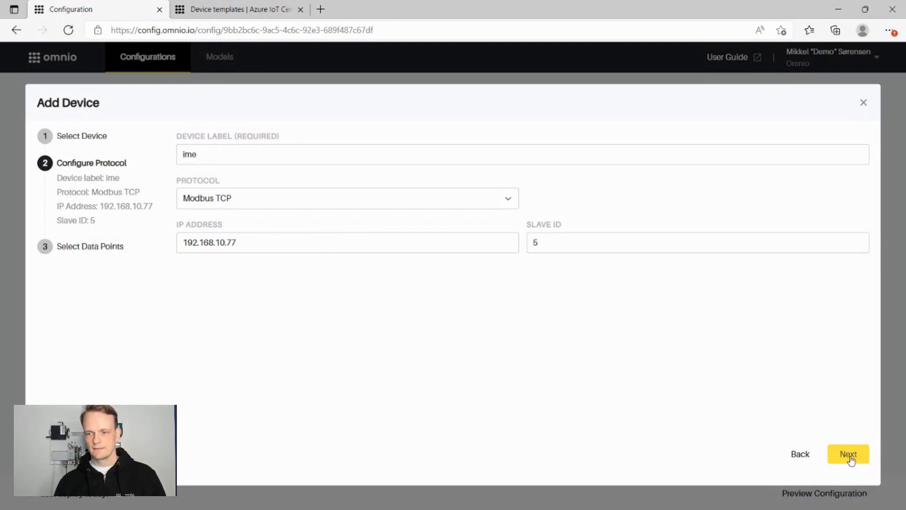
click(848, 454)
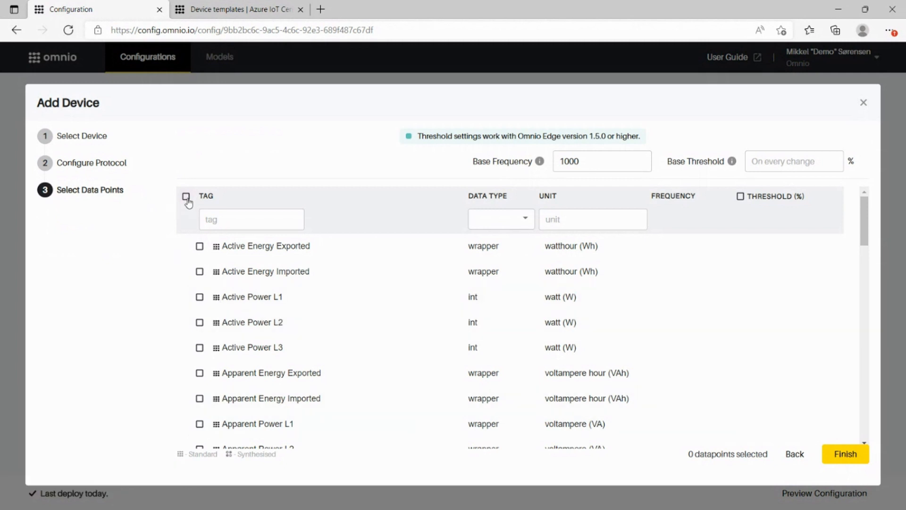
Keep all 49 meter data points checked, each at frequency 1000
click(186, 197)
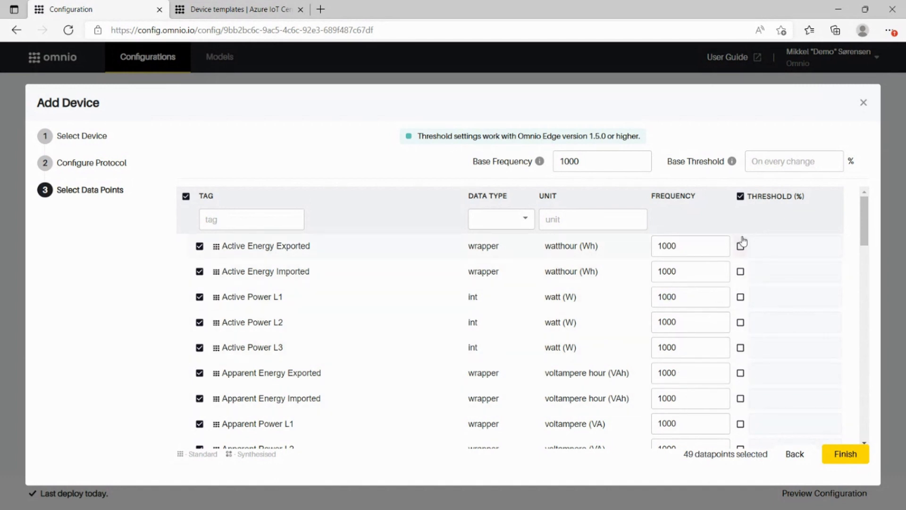
click(740, 246)
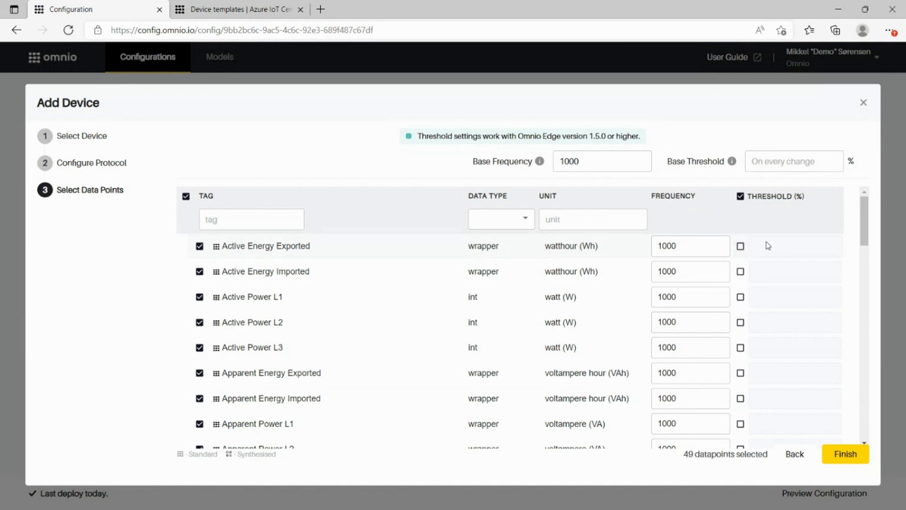
mouse_move(295, 272)
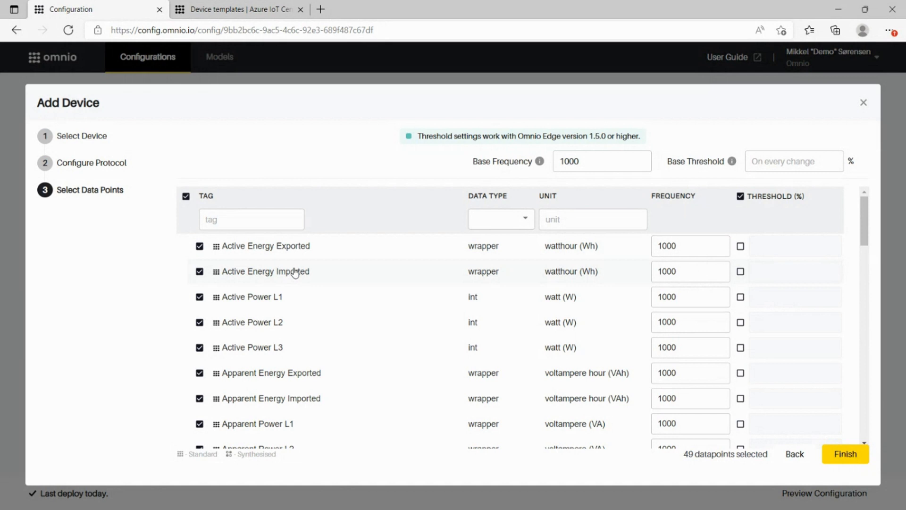
mouse_move(214, 245)
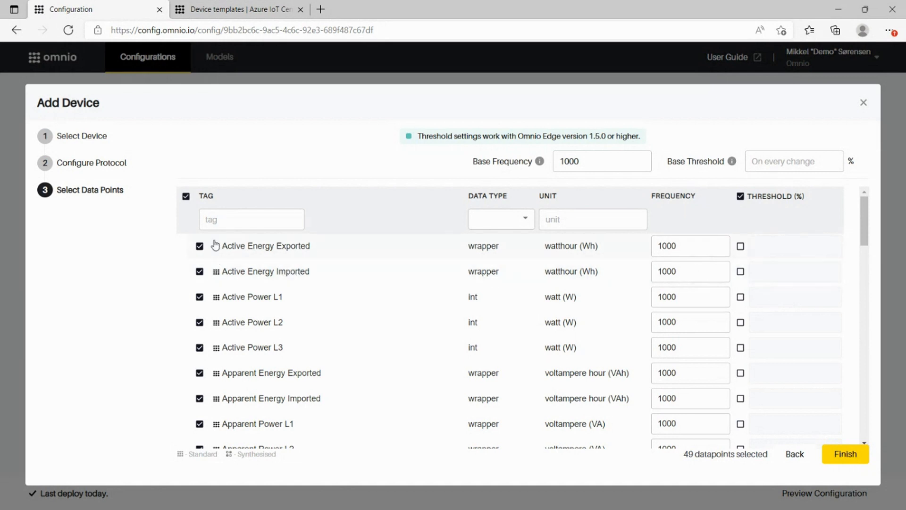
mouse_move(228, 258)
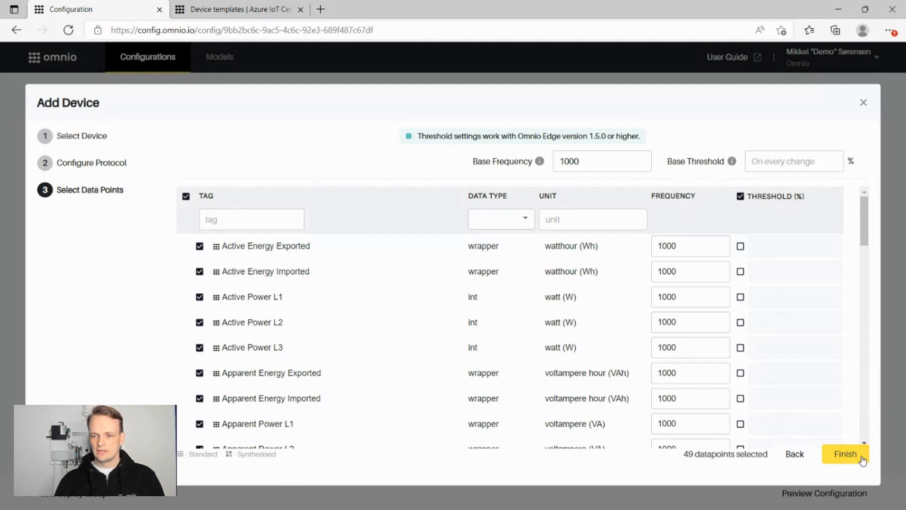
Finish adding the meter, save and deploy the configuration, then switch to Azure IoT Central
click(845, 454)
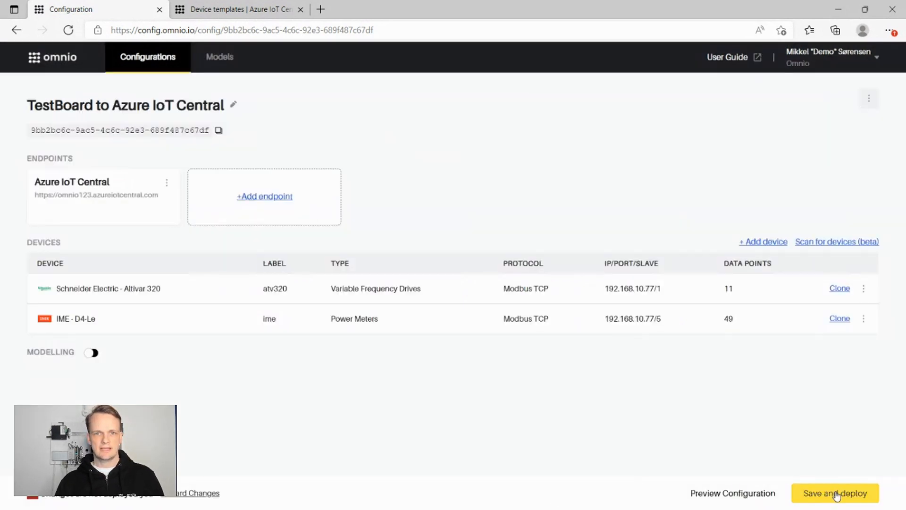
click(835, 492)
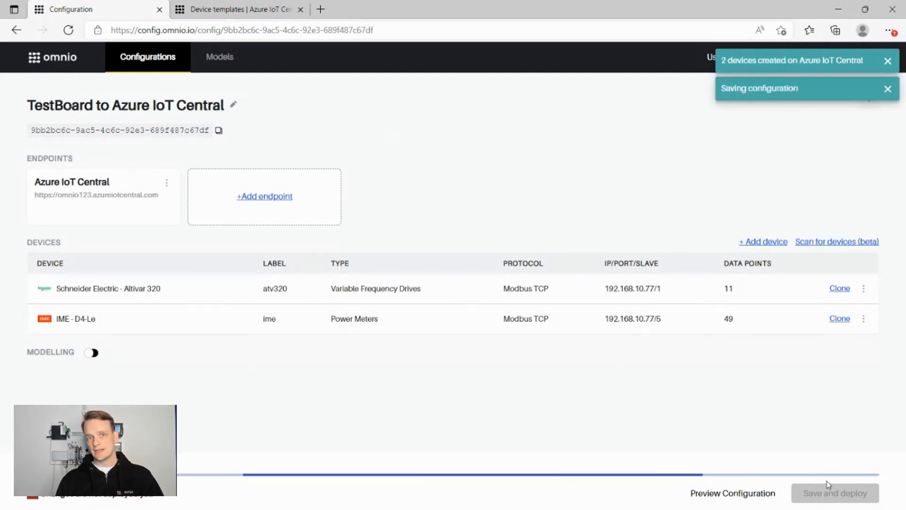
click(834, 493)
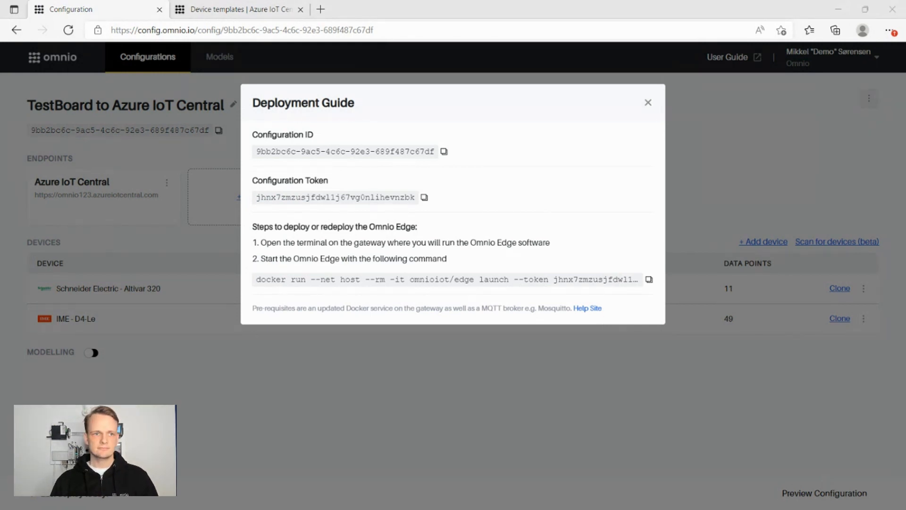
click(237, 10)
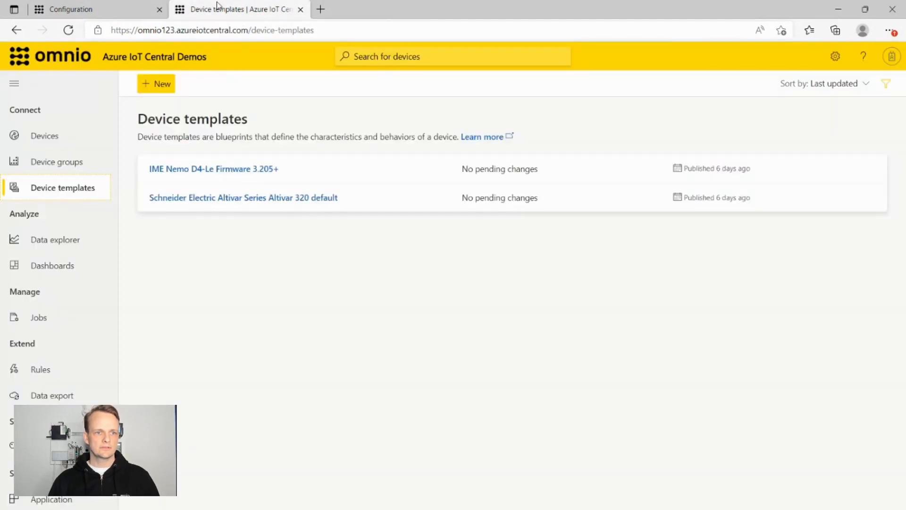
mouse_move(295, 136)
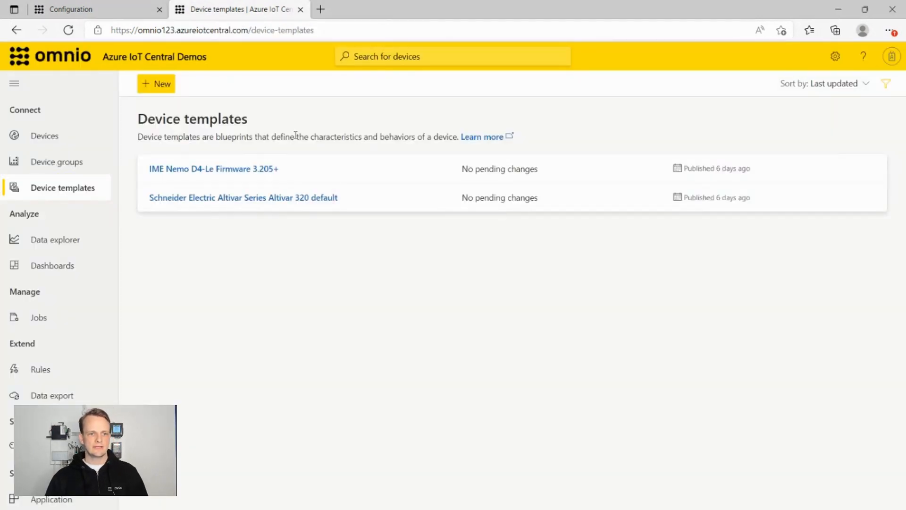
mouse_move(363, 149)
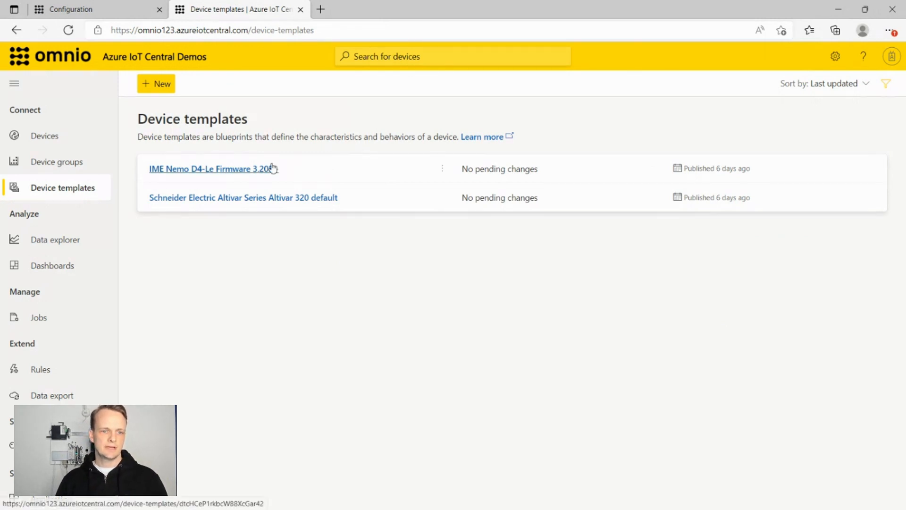
Open the IME Nemo D4-Le Firmware 3.205+ template from the Device templates list
click(210, 168)
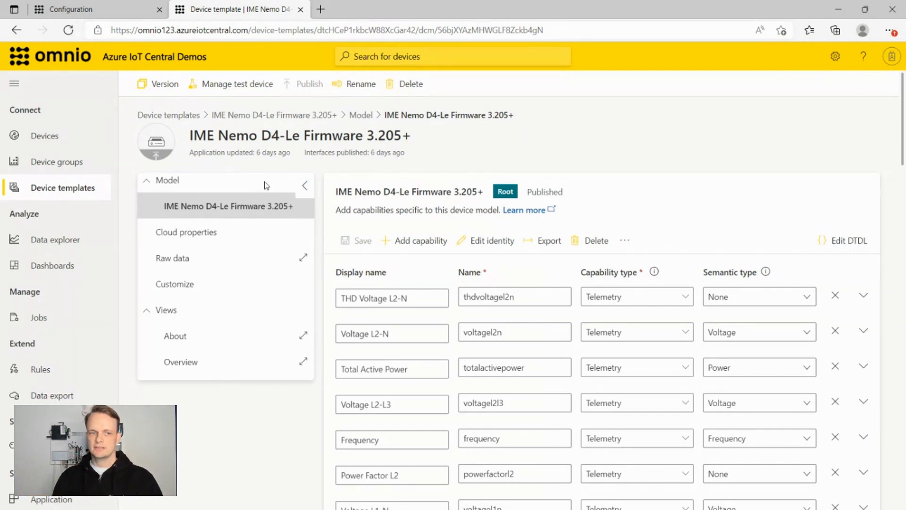
mouse_move(44, 268)
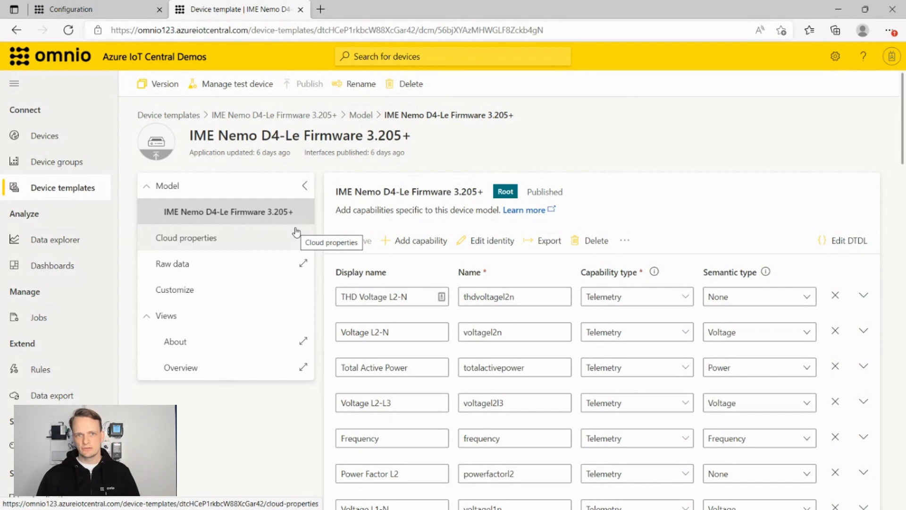
mouse_move(294, 223)
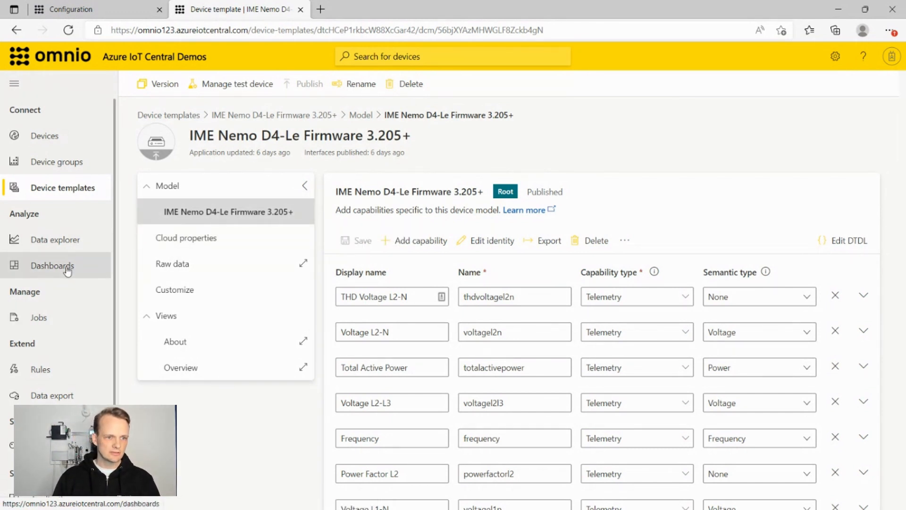
Open Dashboards to see live tiles for the Altivar drive and the power meter
click(52, 265)
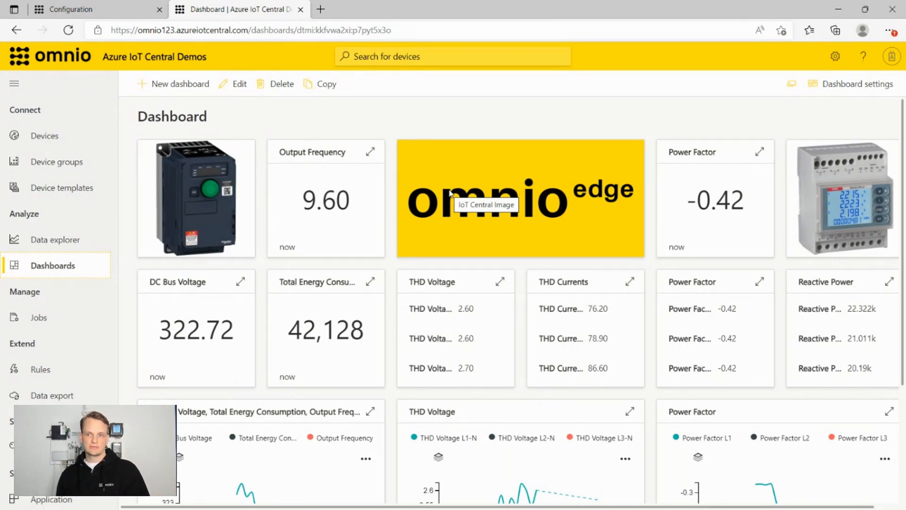
mouse_move(591, 261)
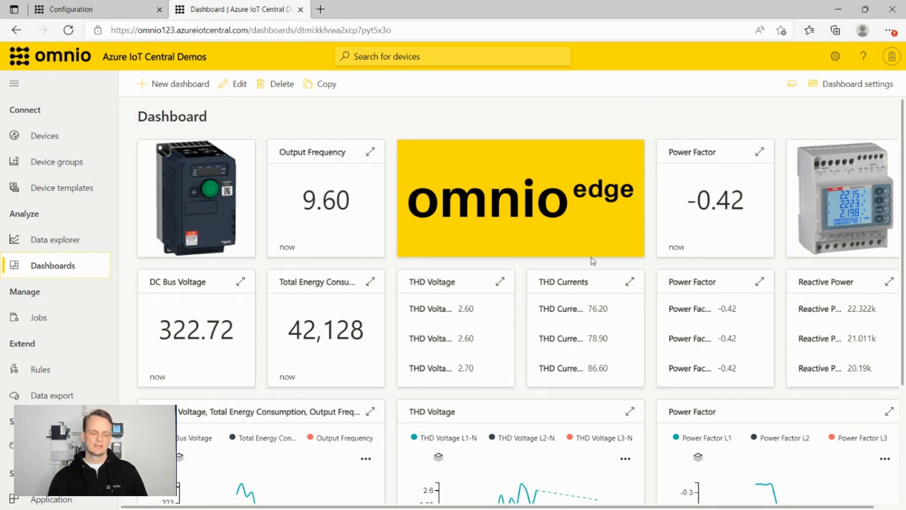
mouse_move(294, 246)
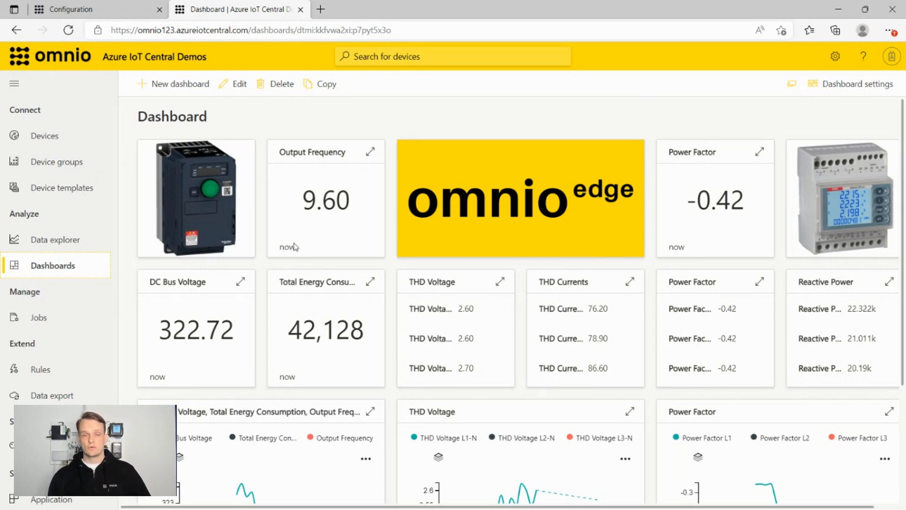
mouse_move(295, 246)
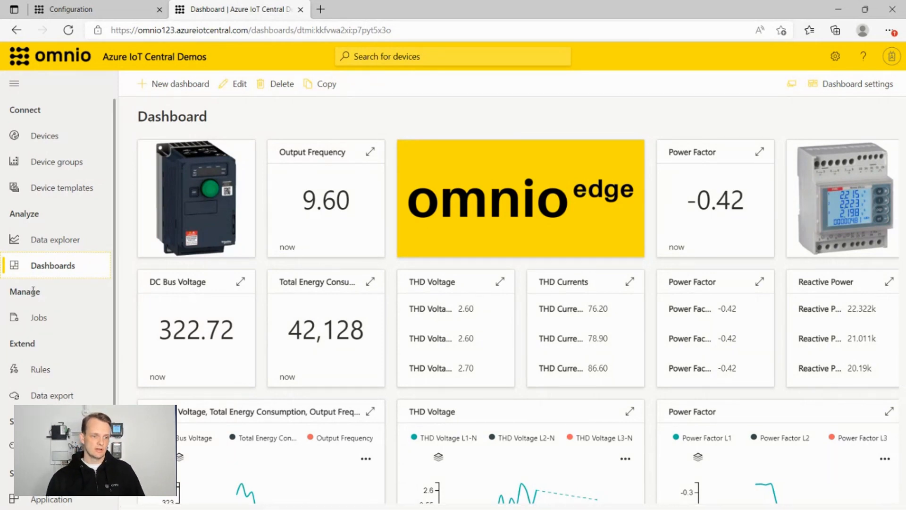
mouse_move(40, 369)
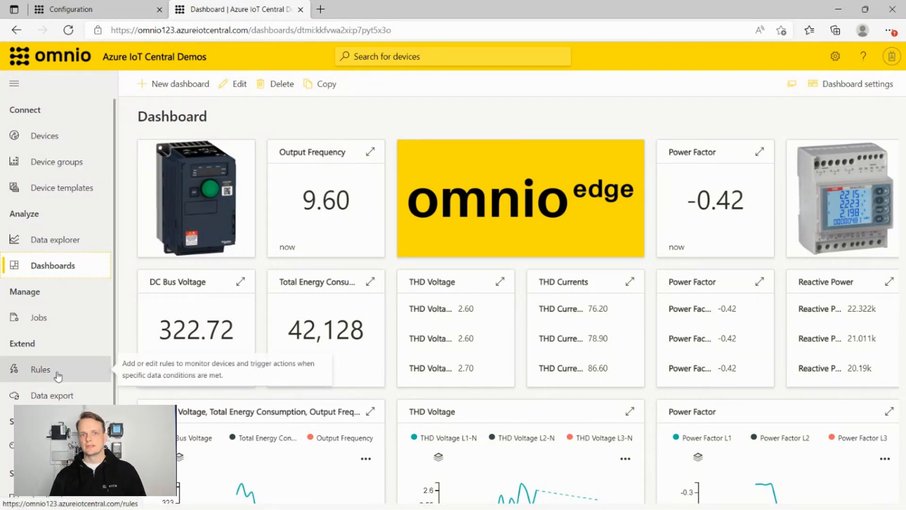